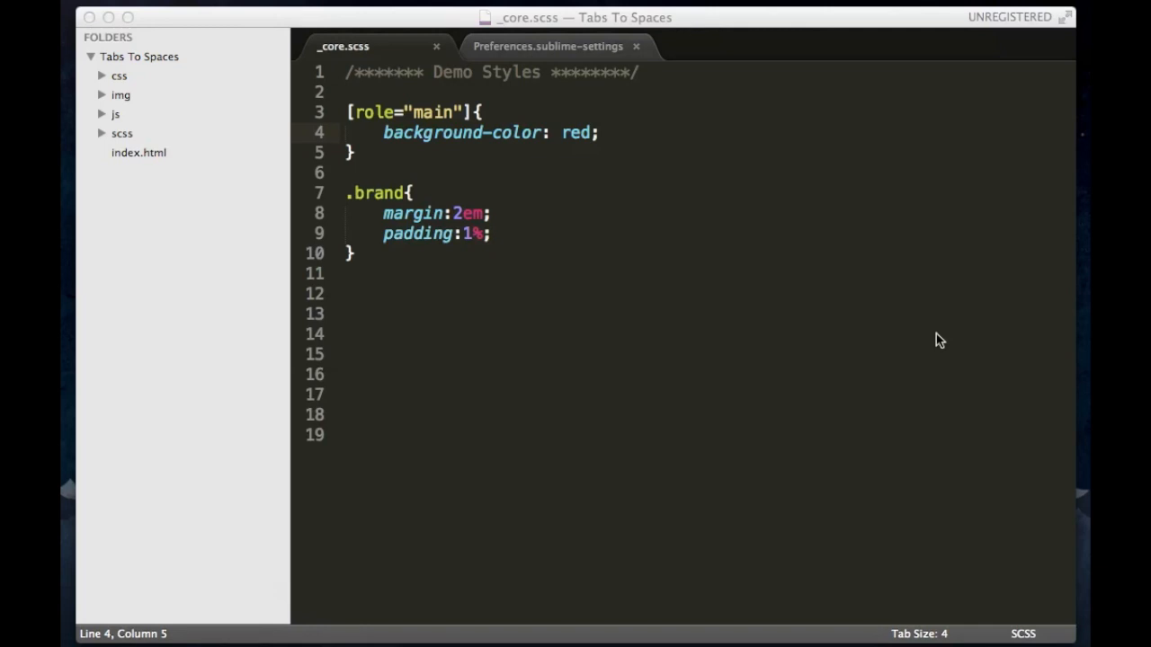
mouse_move(935, 387)
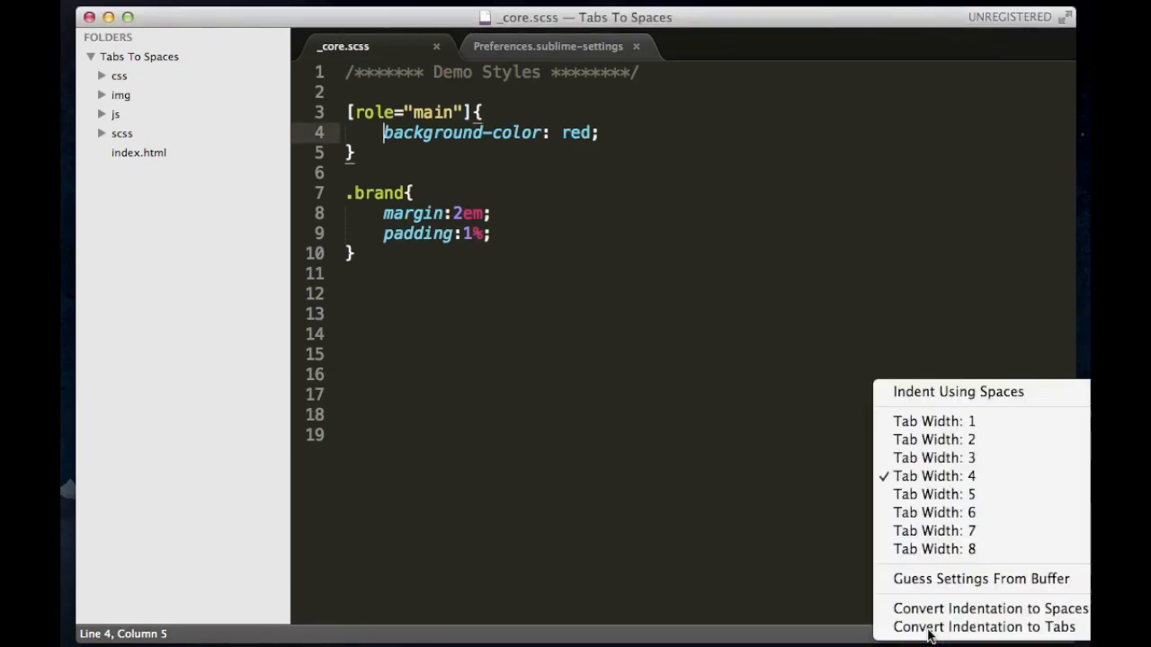
mouse_move(957, 392)
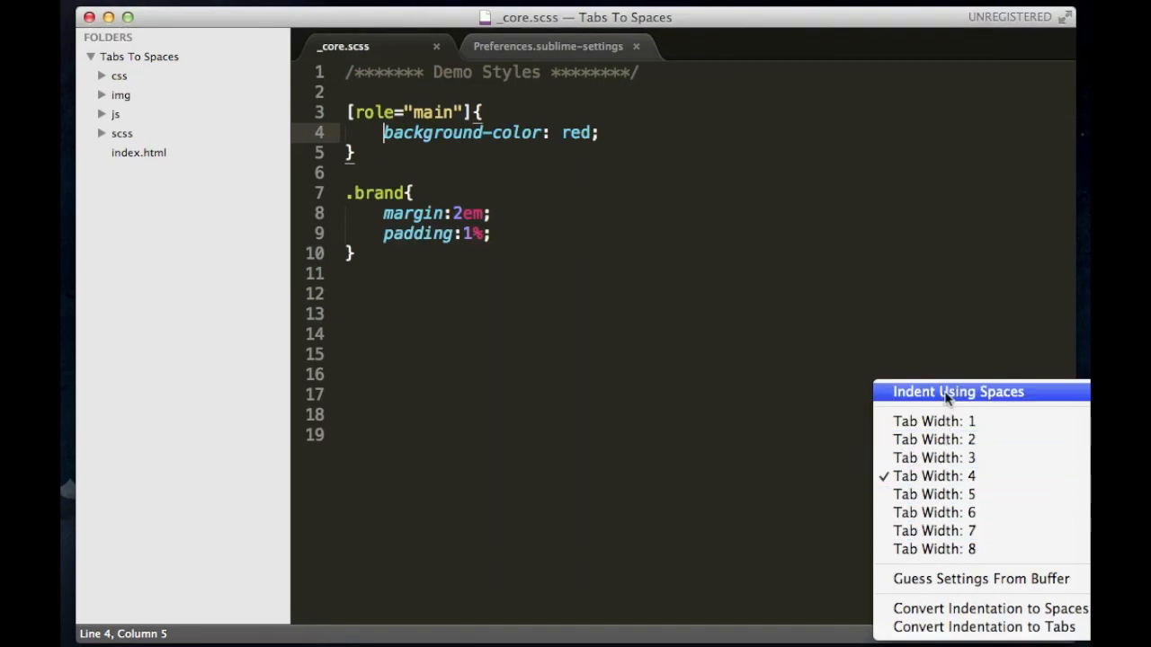
Switch the SCSS file to Indent Using Spaces from the status-bar Tab Size: 4 readout.
left_click(957, 392)
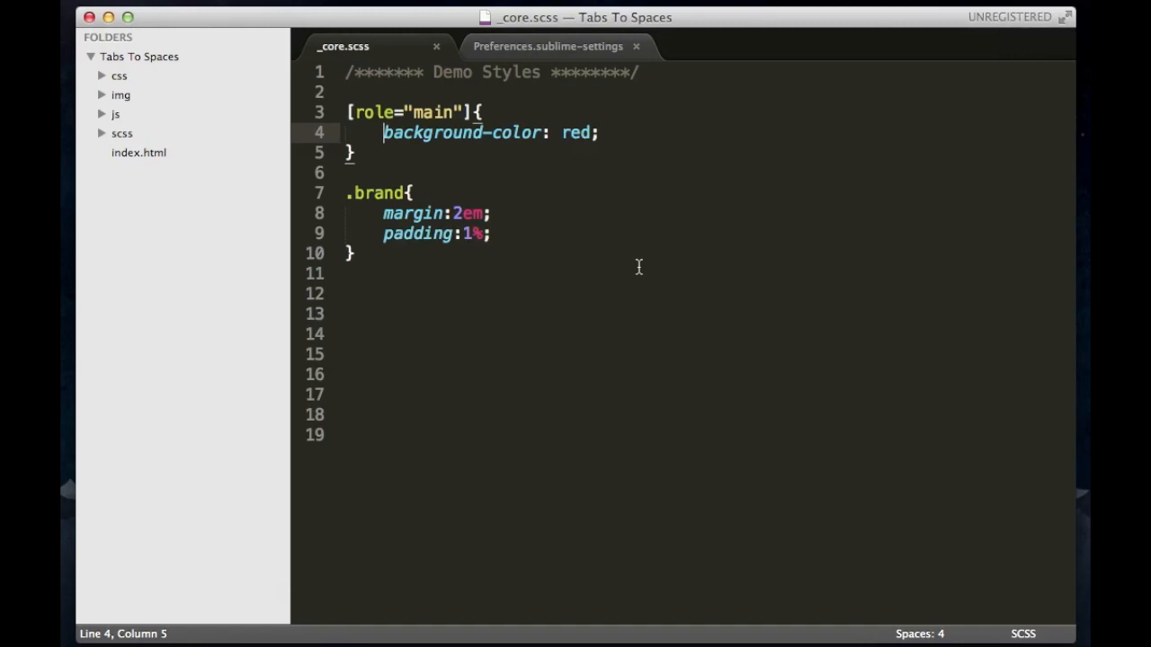
mouse_move(897, 530)
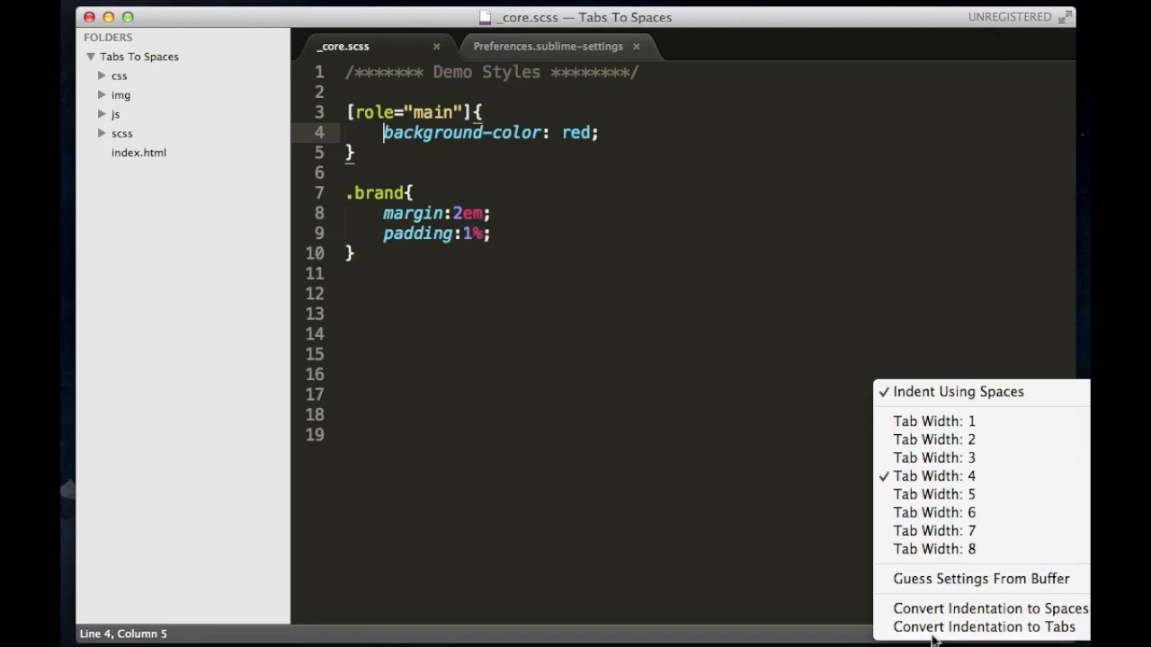
mouse_move(933, 550)
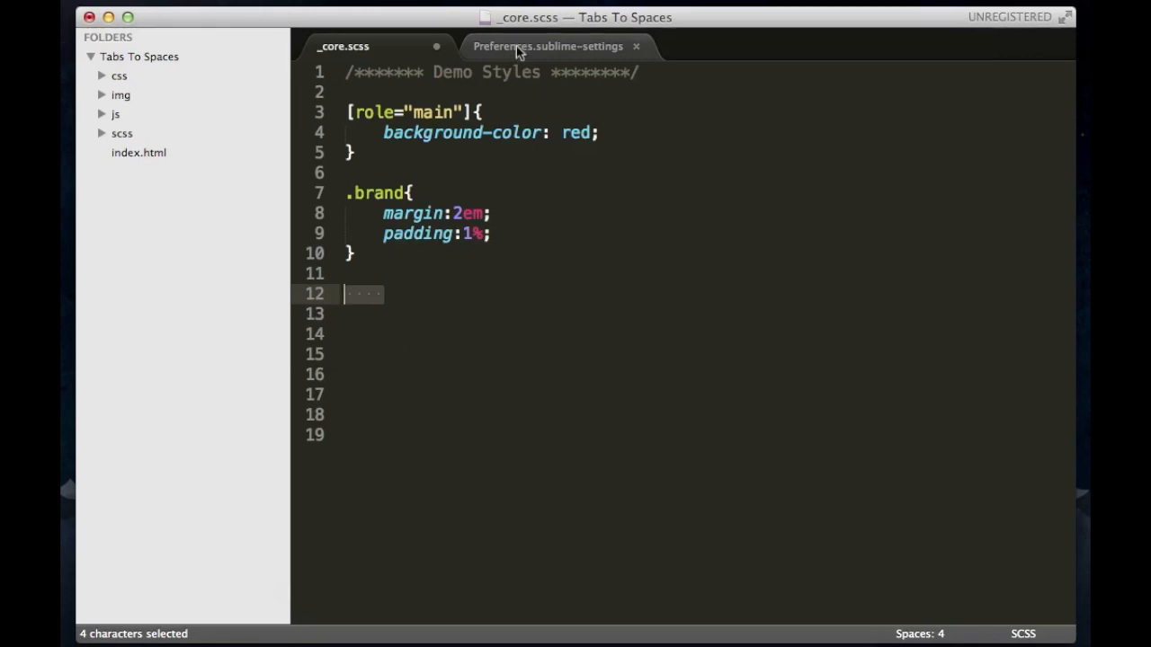
Enable "draw_white_space": "all" in Preferences.sublime-settings and save it.
left_click(547, 47)
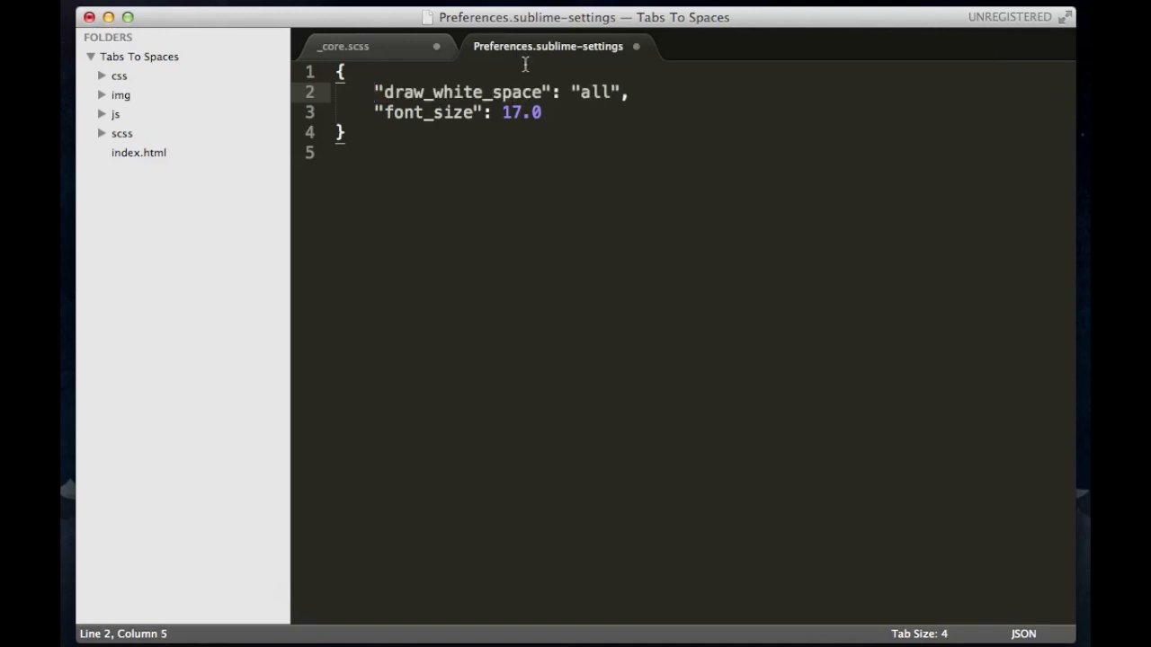
left_click(389, 91)
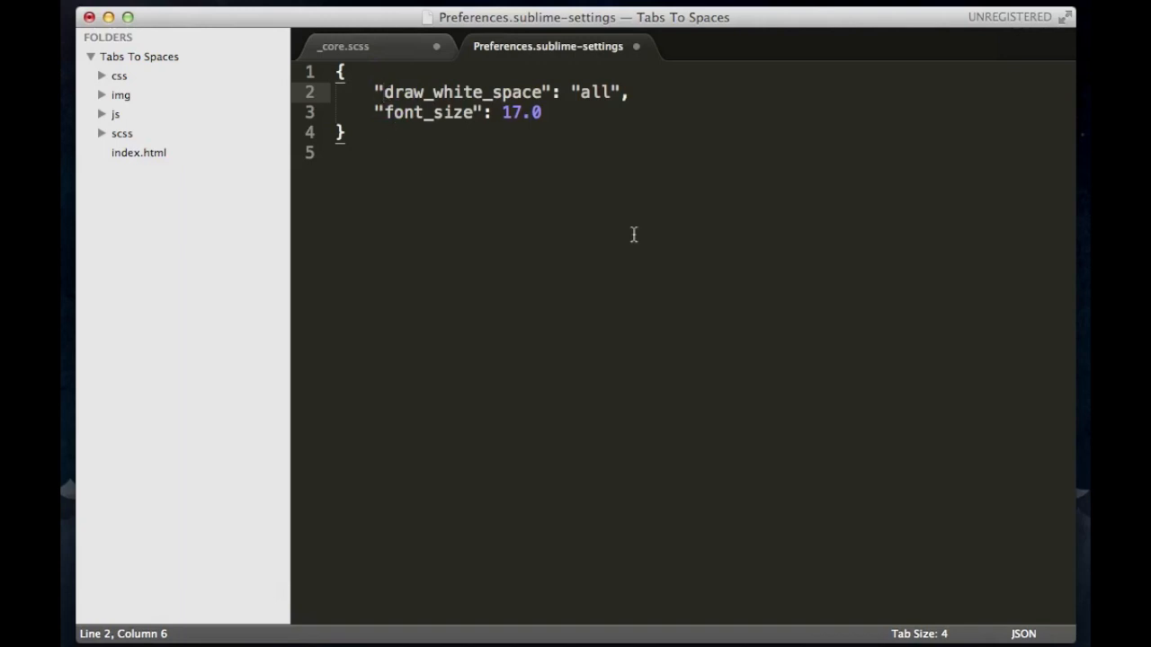
key("cmd+s")
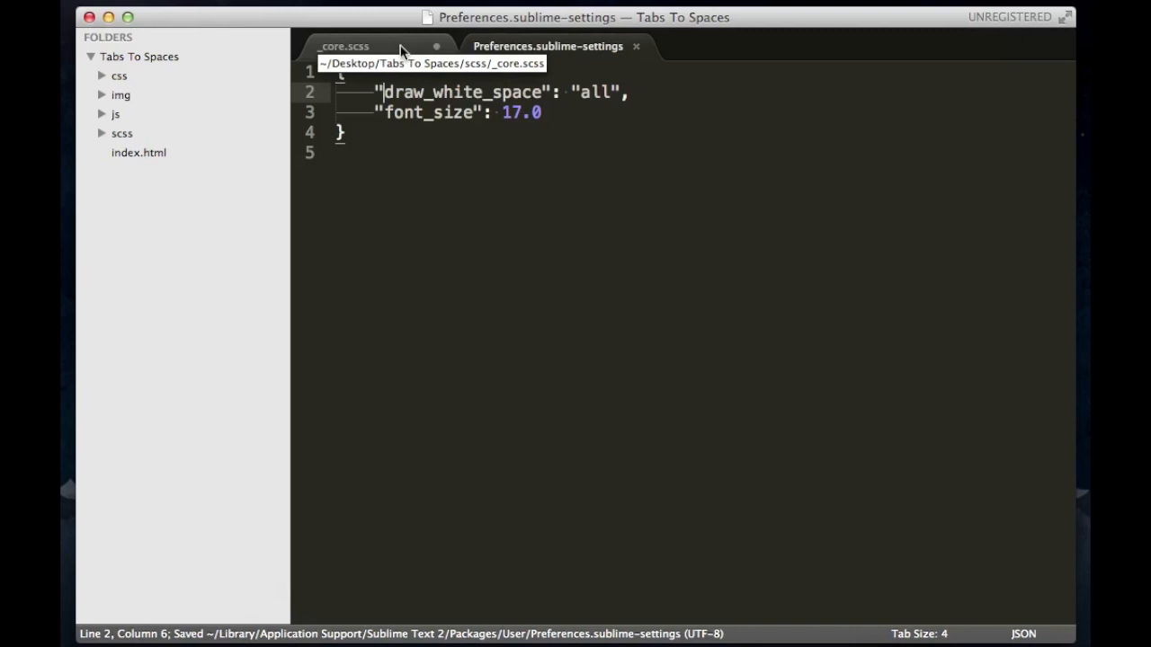
Return to _core.scss, where visible whitespace reveals tab-indented .brand rules and space-indented background-color.
left_click(344, 47)
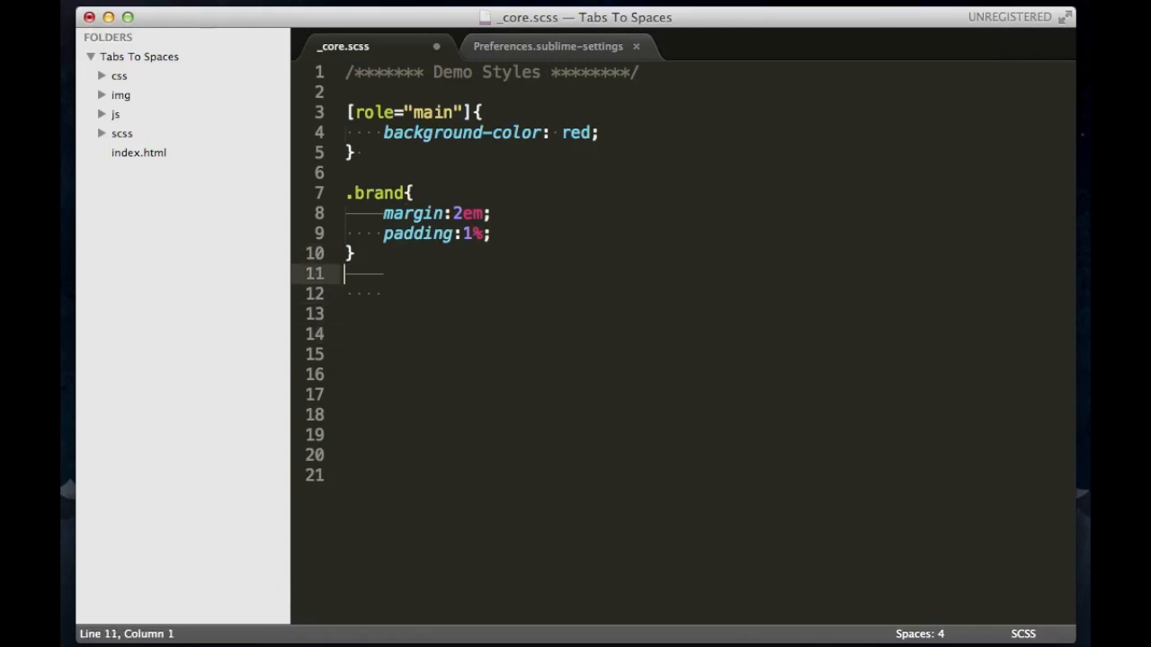
key("tab")
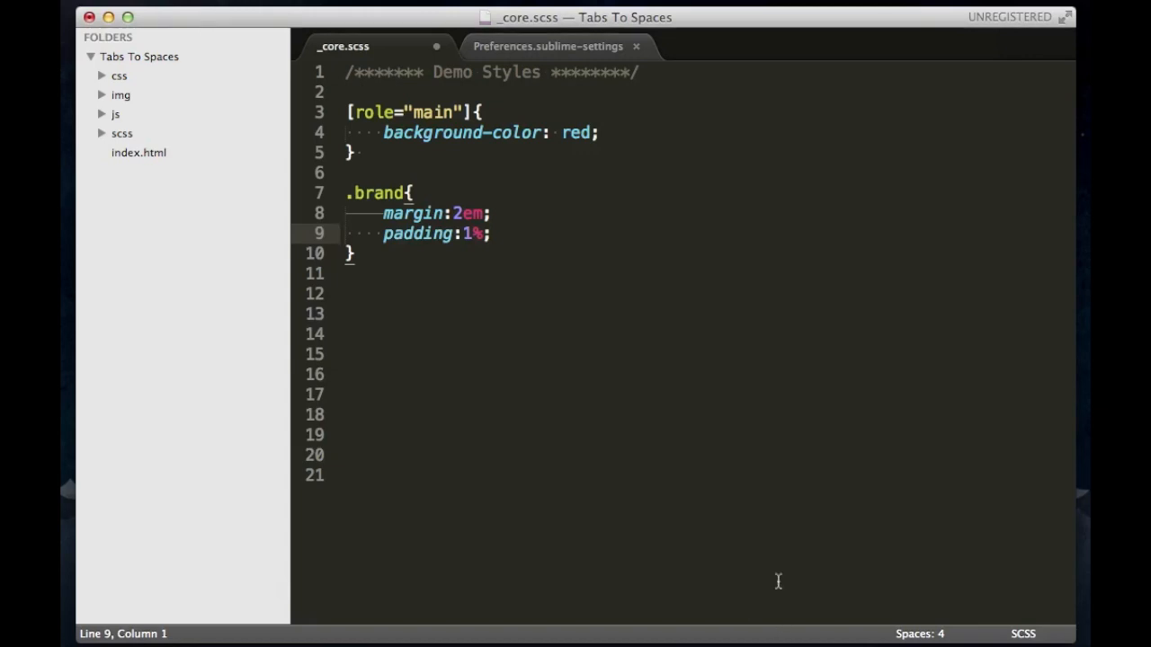
mouse_move(879, 543)
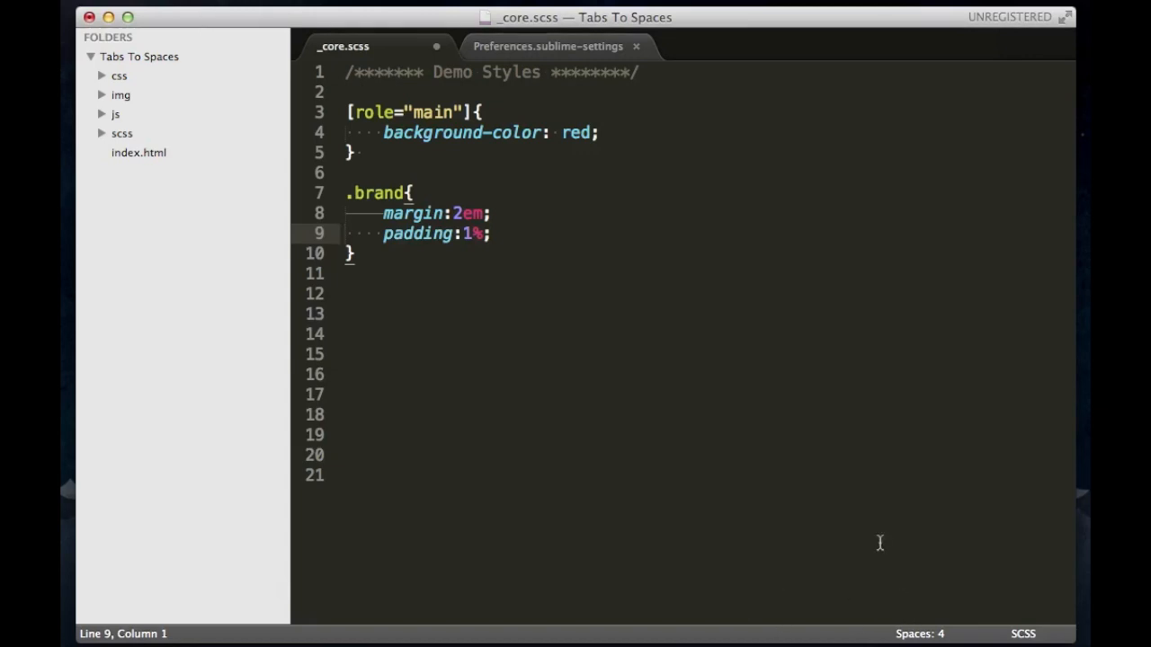
mouse_move(917, 633)
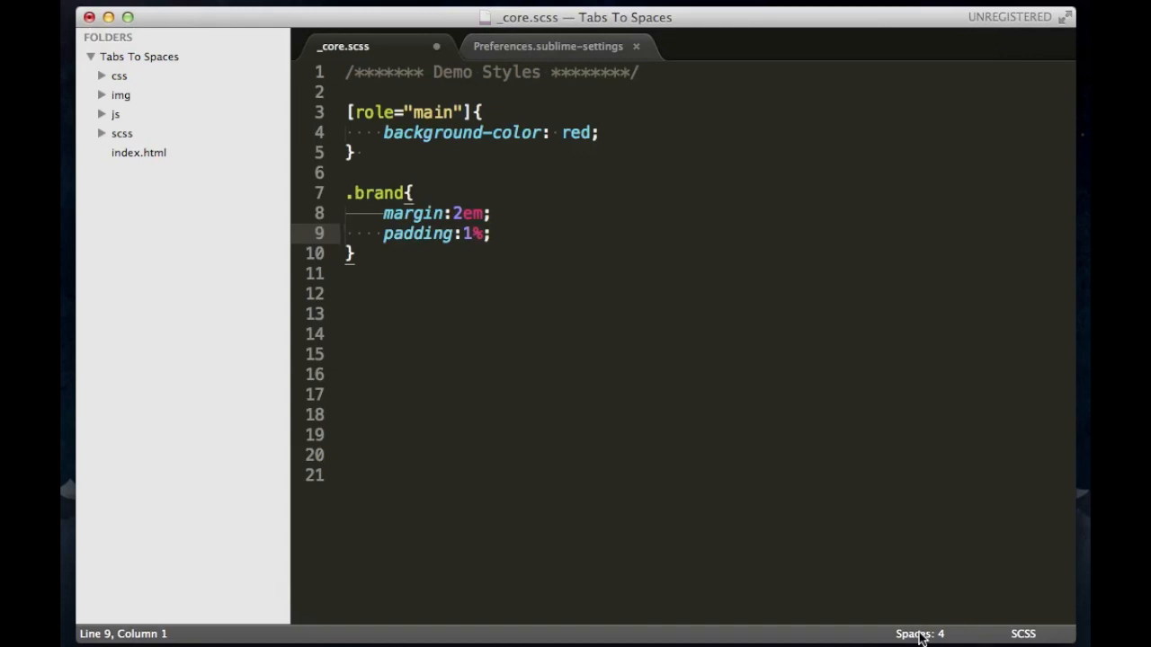
Convert the file's indentation to spaces so the .brand rules show four-space indents.
left_click(919, 633)
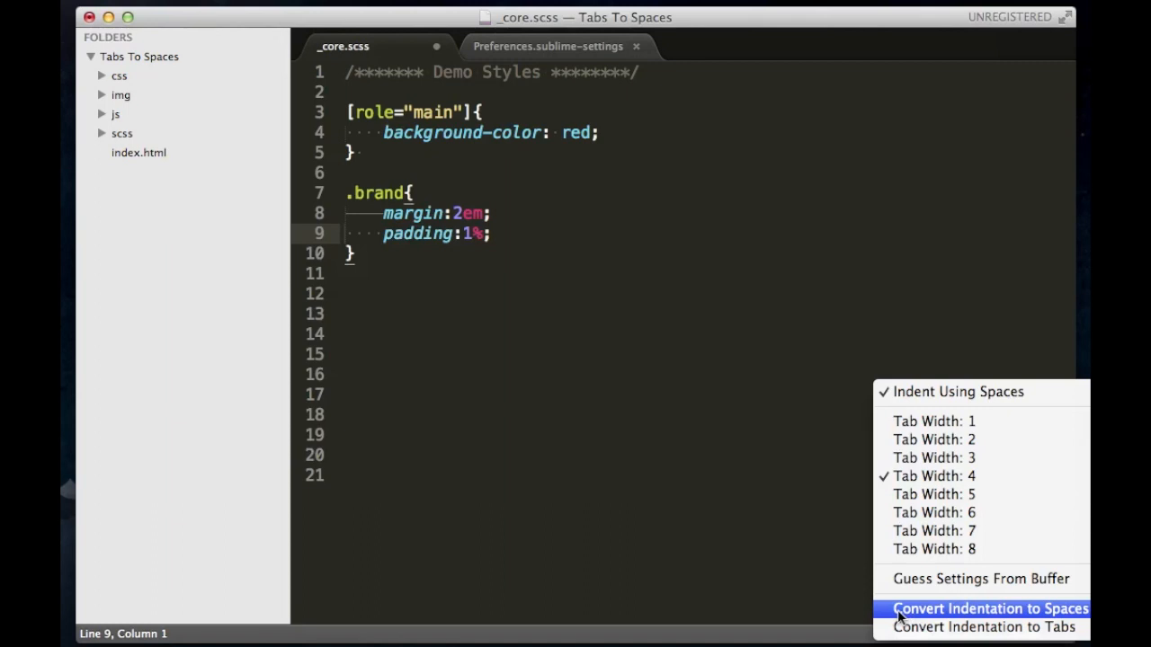
left_click(989, 607)
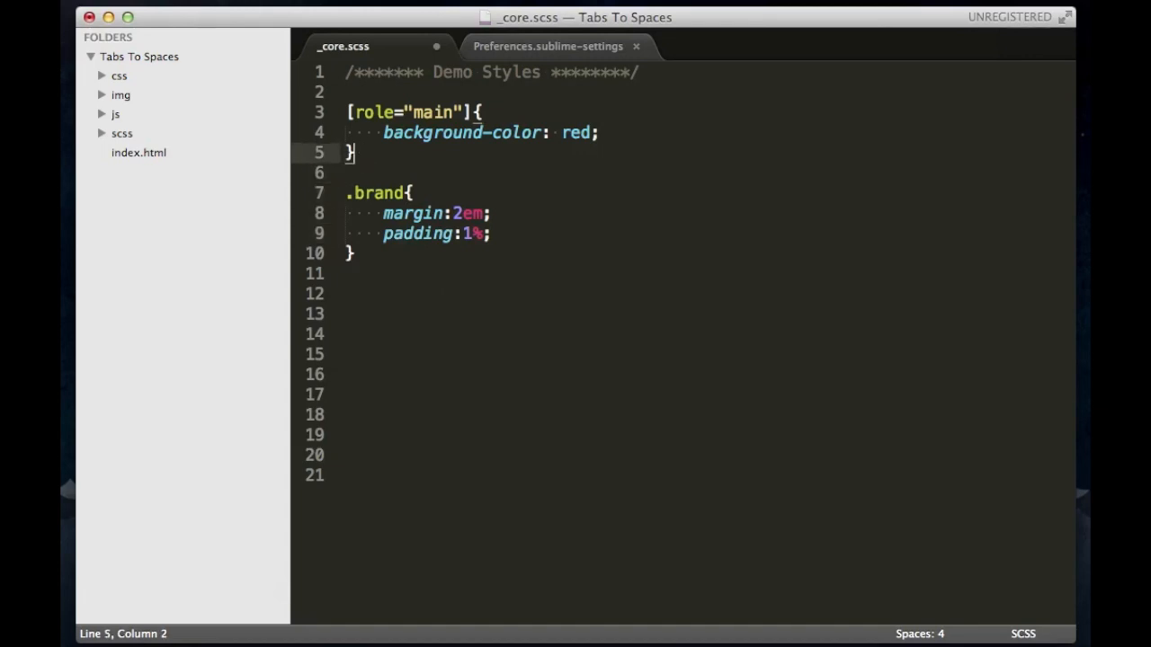
left_click(485, 133)
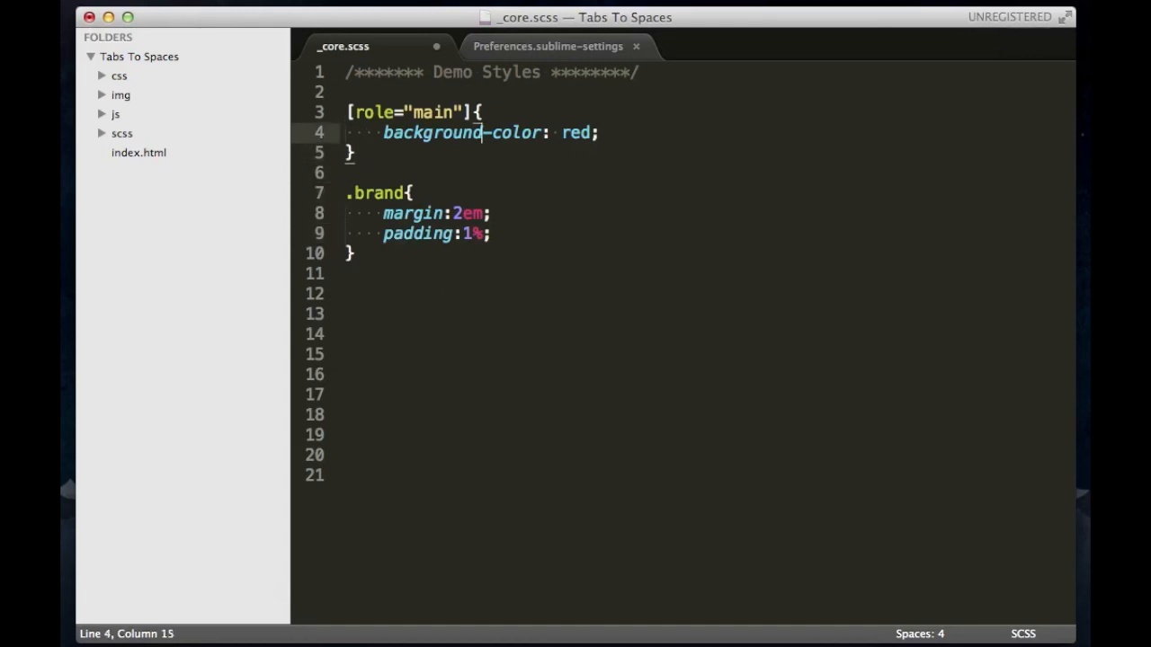